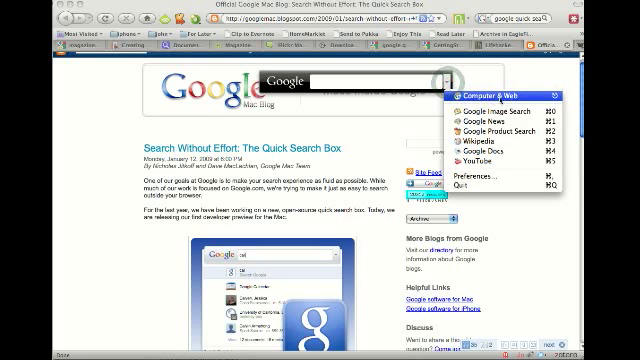
pyautogui.moveTo(490, 130)
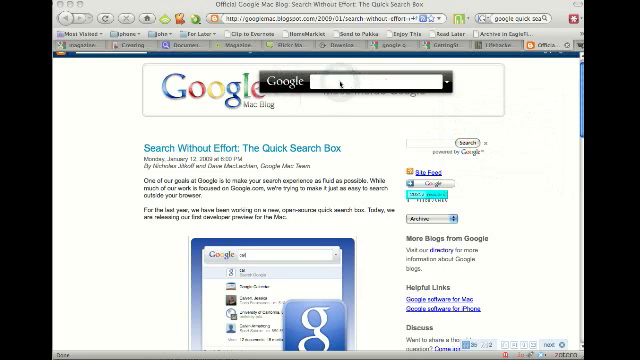
pyautogui.write('youTube')
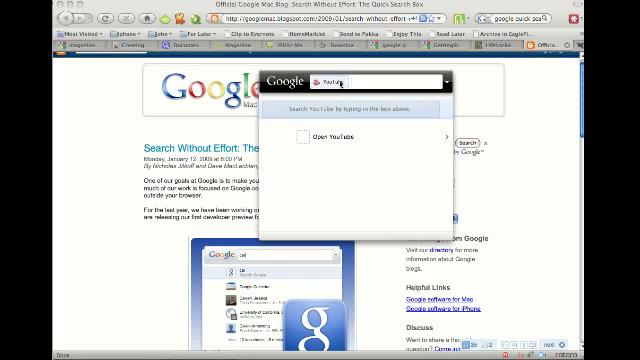
pyautogui.write('cha')
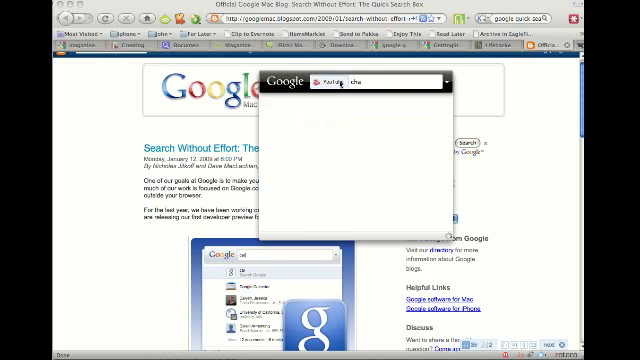
pyautogui.write('charlie bit')
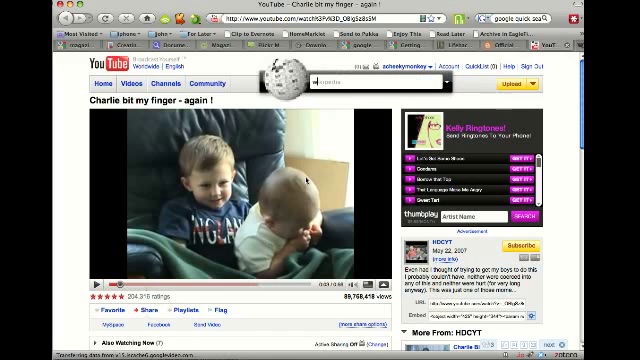
pyautogui.write('wiki earl')
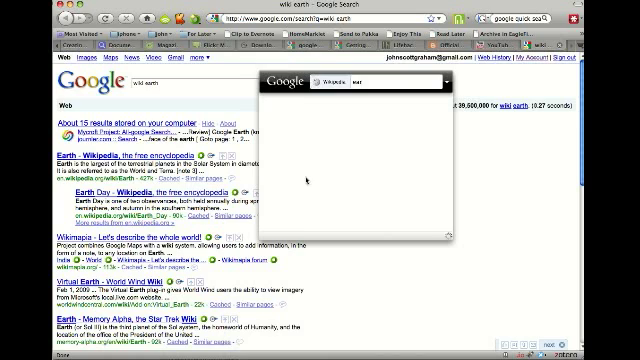
pyautogui.write('earth')
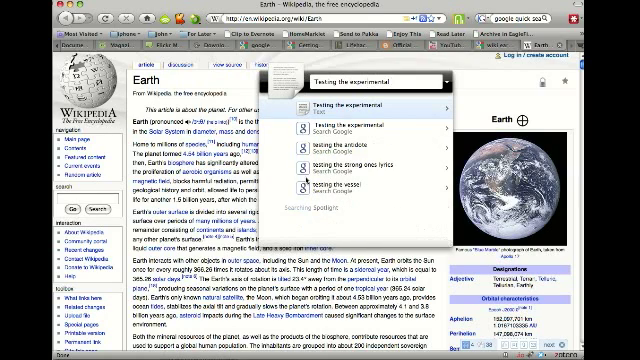
pyautogui.write('Google')
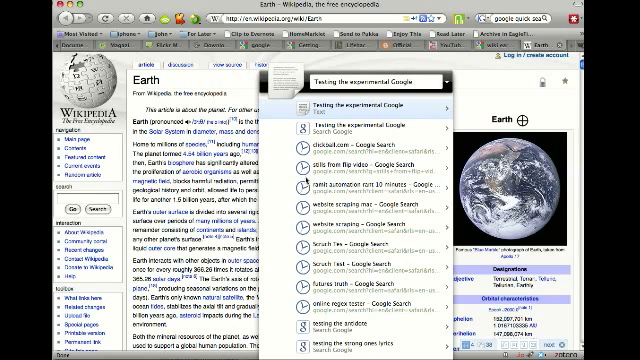
pyautogui.write('Quick Se')
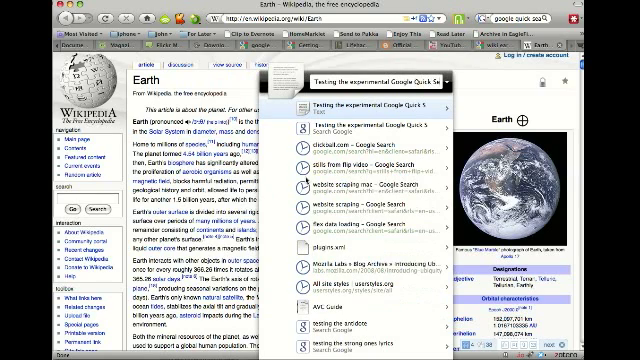